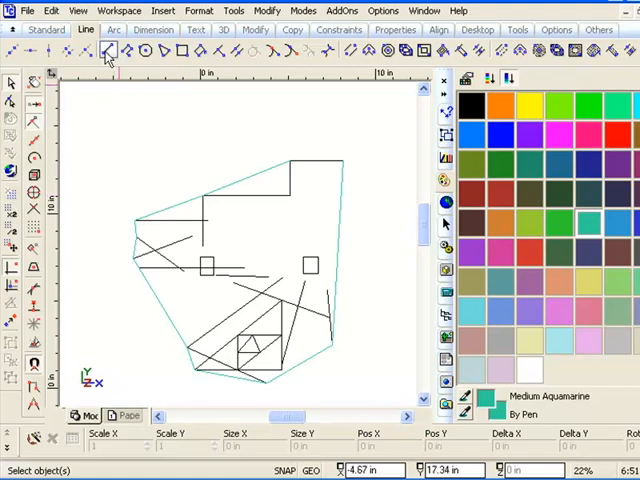
Start the Line tool and hit a warning that no snap points lie within the snap aperture
left_click(108, 50)
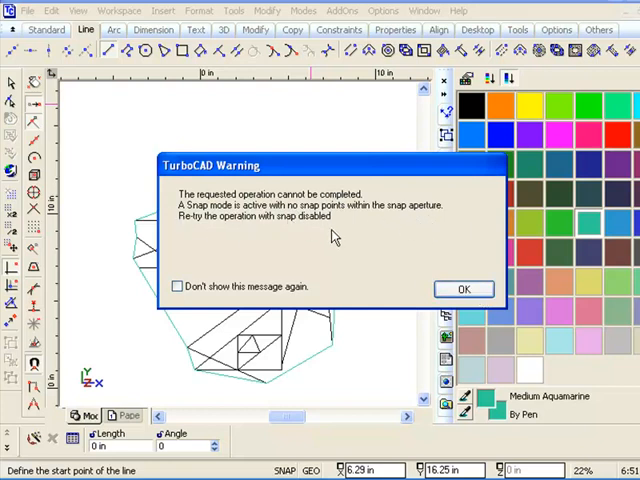
Dismiss the snap aperture warning so the line command awaits its start point again
left_click(464, 288)
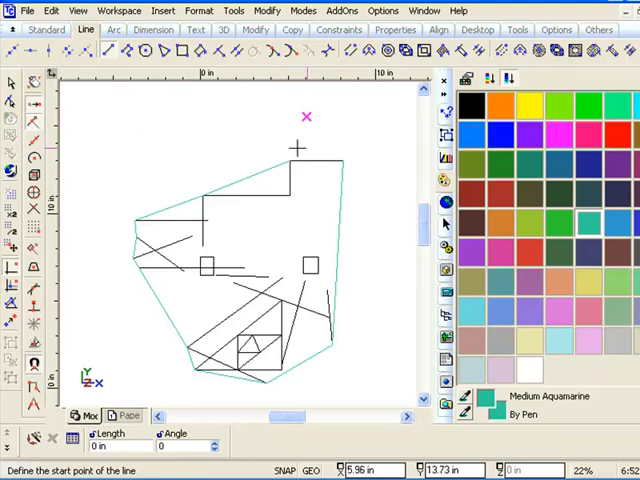
Enable 'Show snap aperture' under Drawing cursor in the Preference settings
left_click(382, 10)
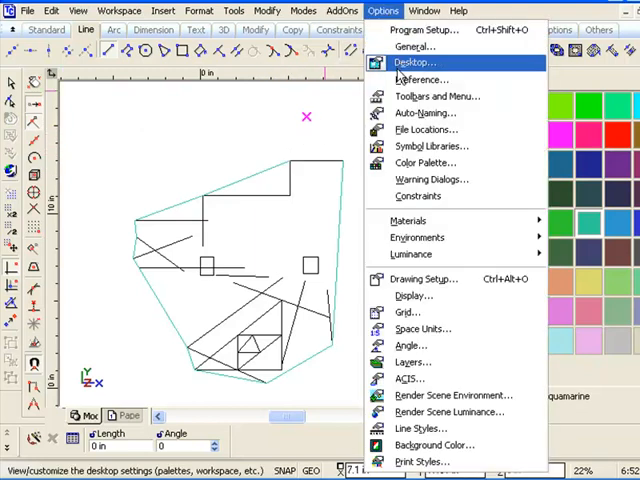
mouse_move(420, 80)
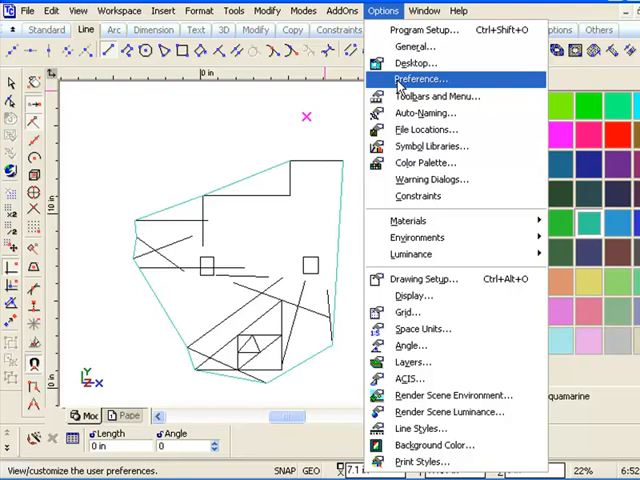
left_click(420, 78)
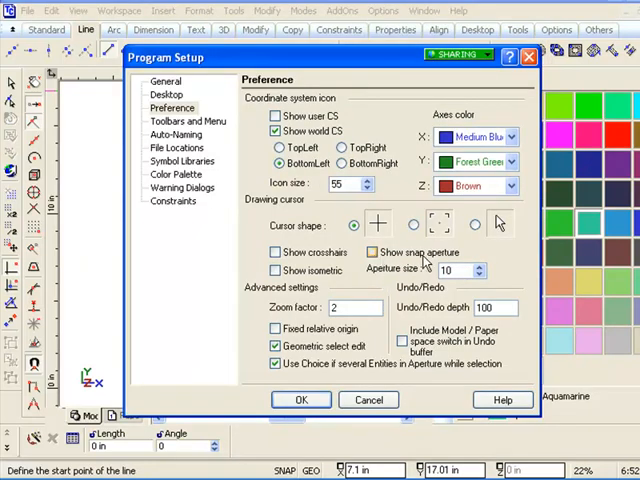
left_click(372, 252)
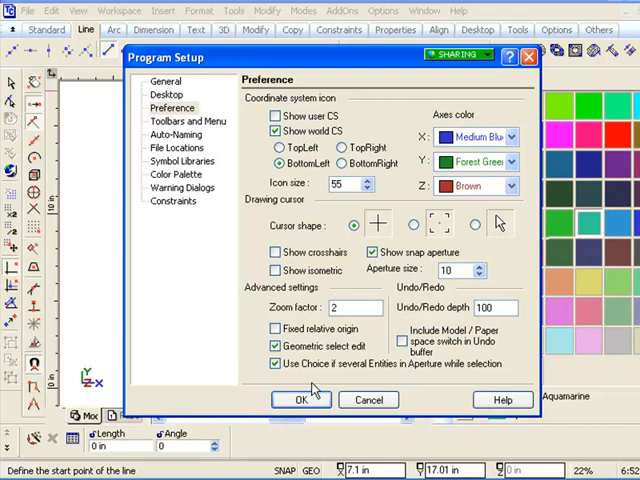
Confirm Program Setup so the snap aperture circle shows while placing line points
left_click(300, 400)
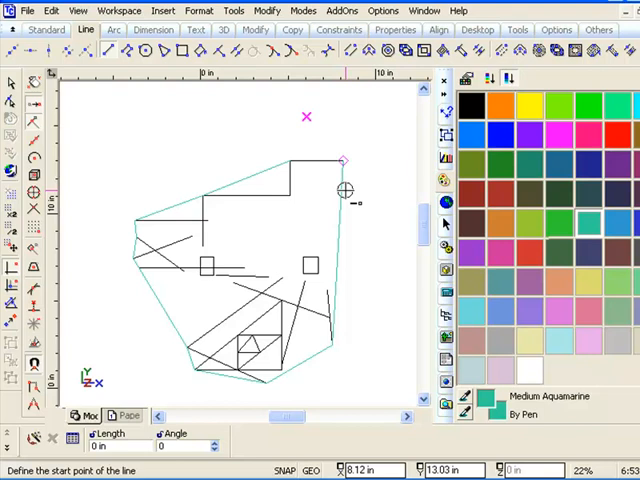
mouse_move(352, 158)
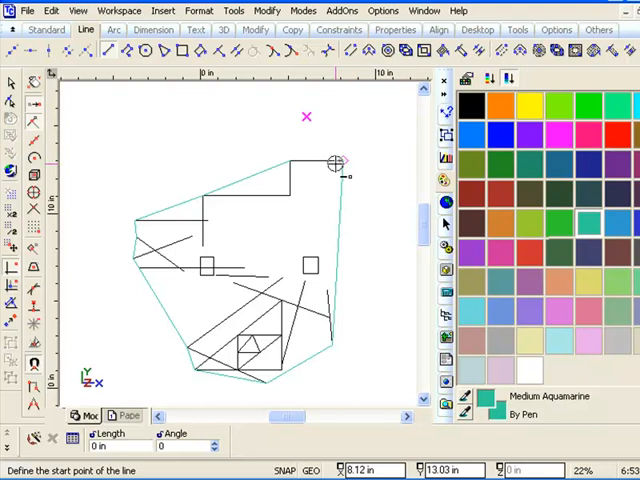
mouse_move(390, 30)
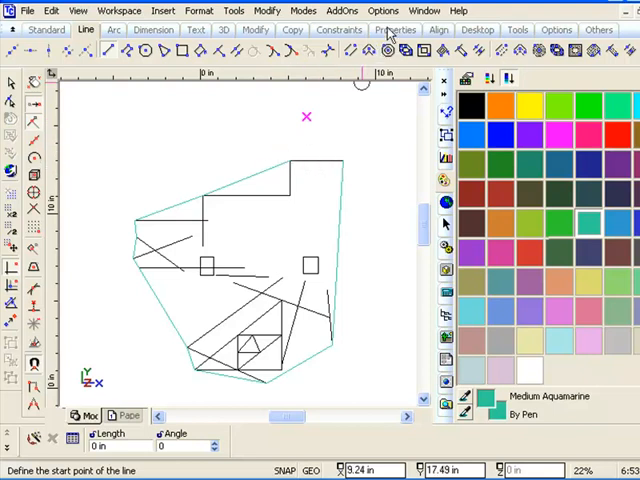
Turn 'Show snap aperture' back off and disable all snapping with No Snap
left_click(384, 12)
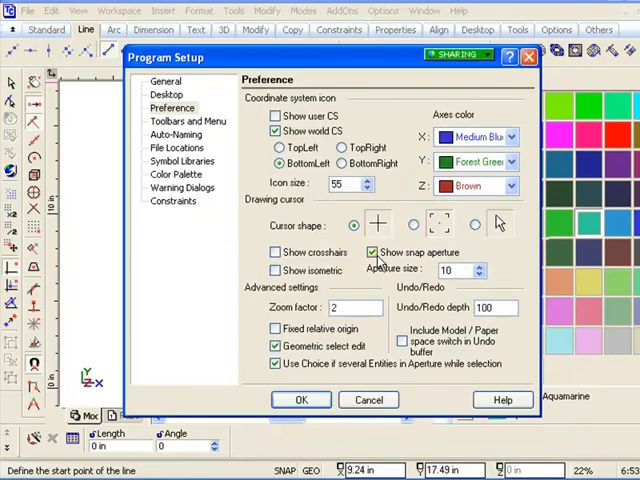
left_click(300, 400)
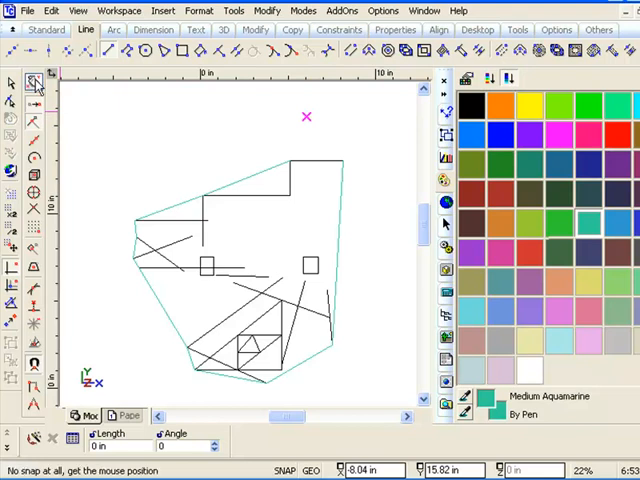
left_click(32, 82)
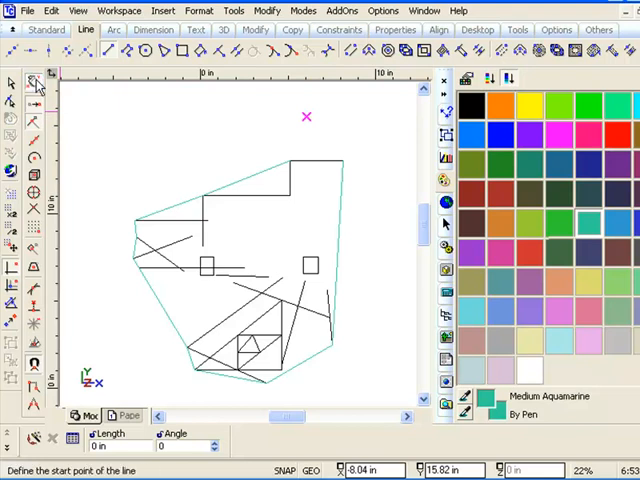